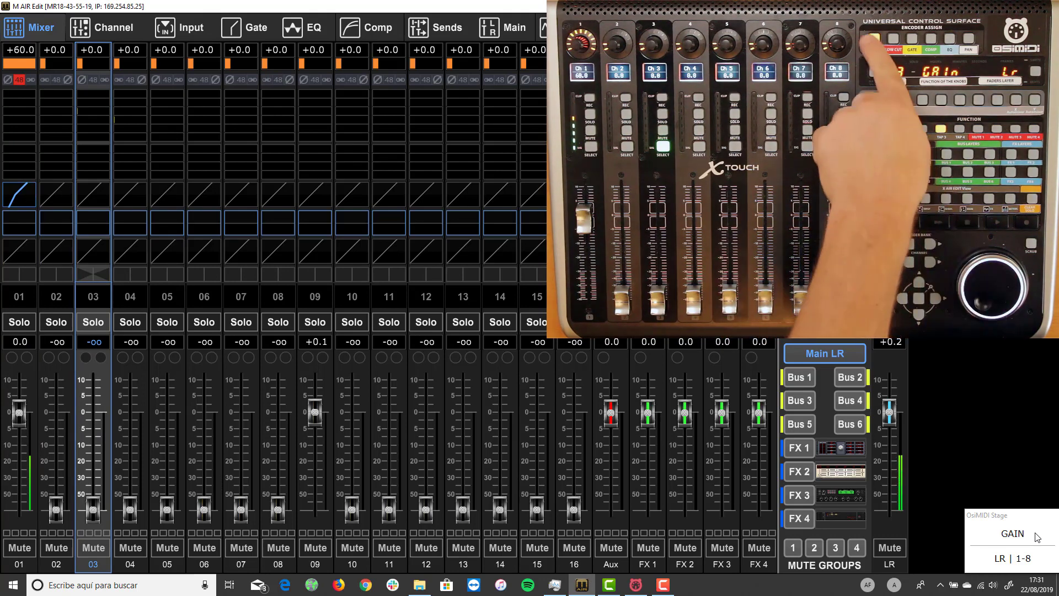
# Step: Step through channel 03's EQ/low cut, gate and compressor views, then back to the mixer overview
pyautogui.click(304, 28)
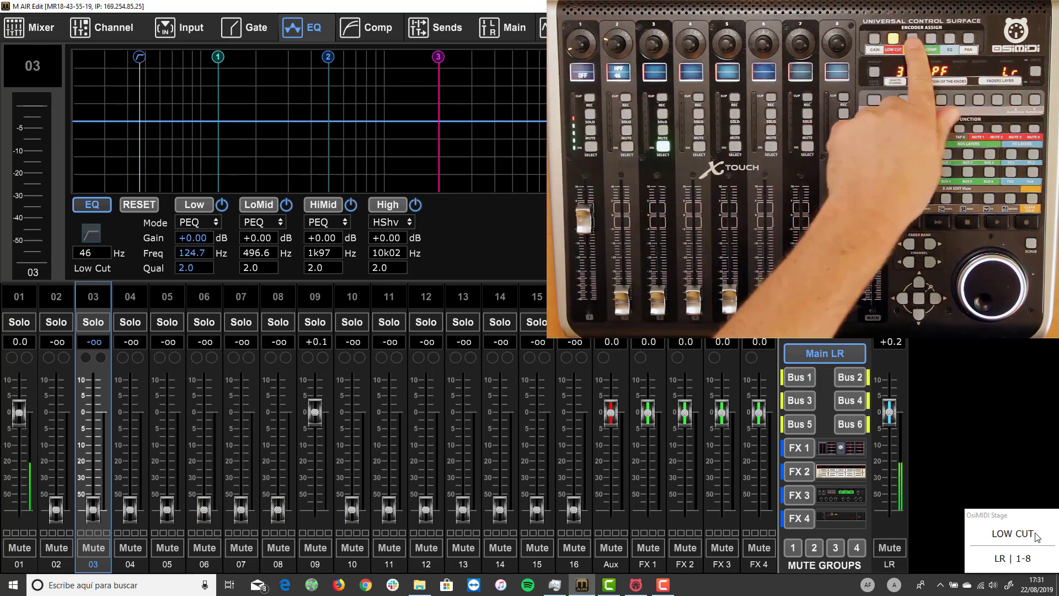
pyautogui.click(244, 28)
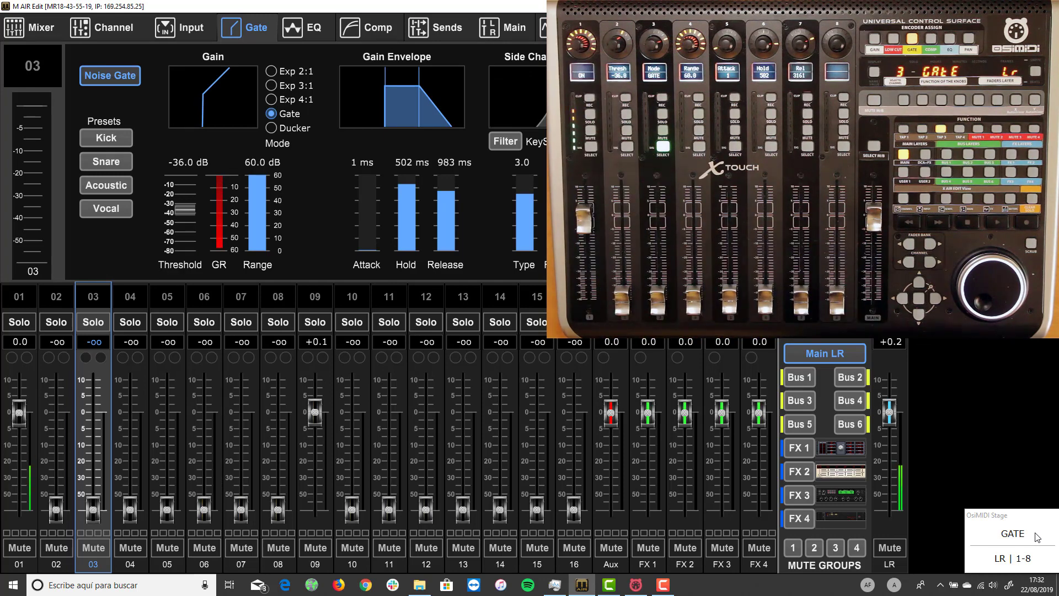
pyautogui.click(367, 27)
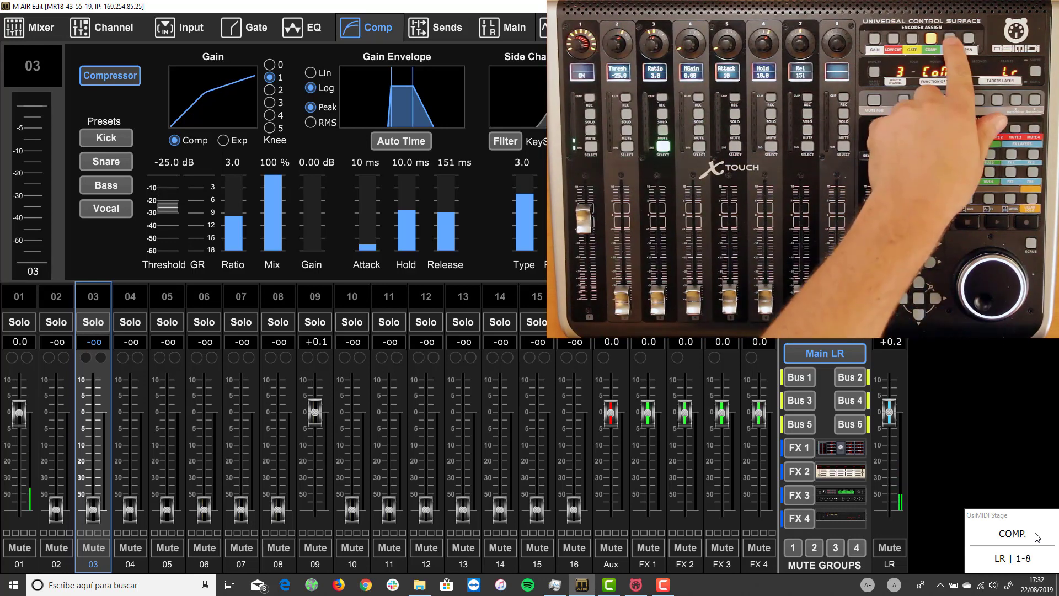
pyautogui.click(302, 27)
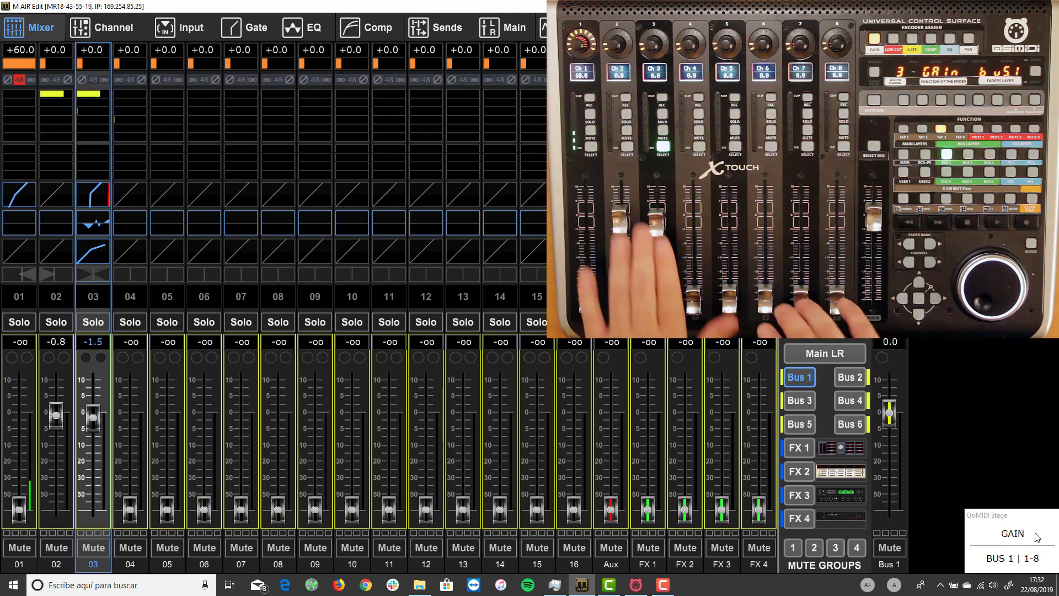
# Step: Switch the faders to the Bus 2 send layer from the mixer overview
pyautogui.click(848, 377)
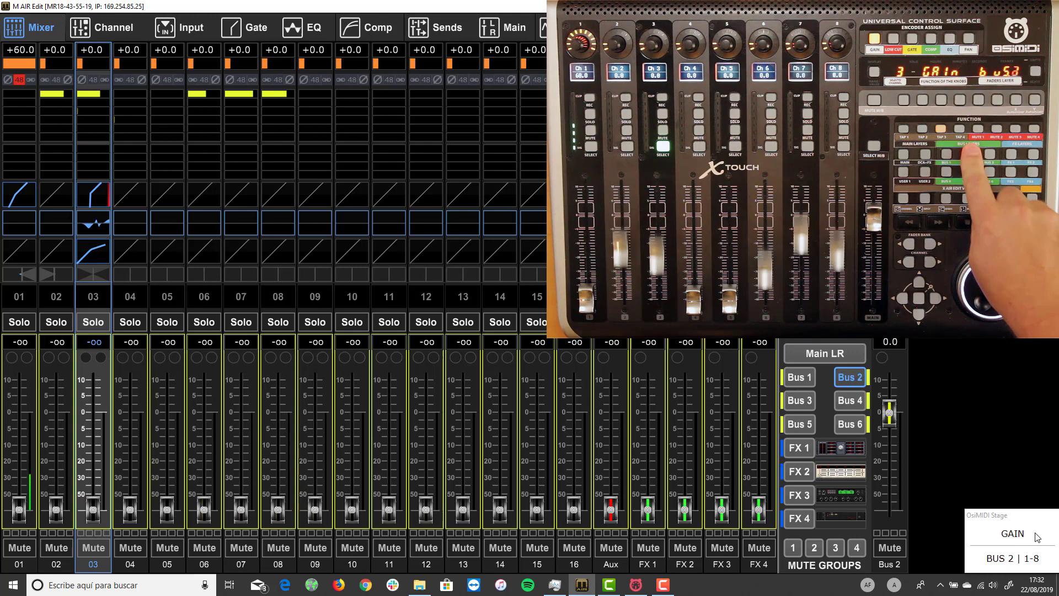
# Step: Switch the fader layers through Bus 5, Bus 6 and FX 1 to end on FX 2 sends
pyautogui.click(797, 399)
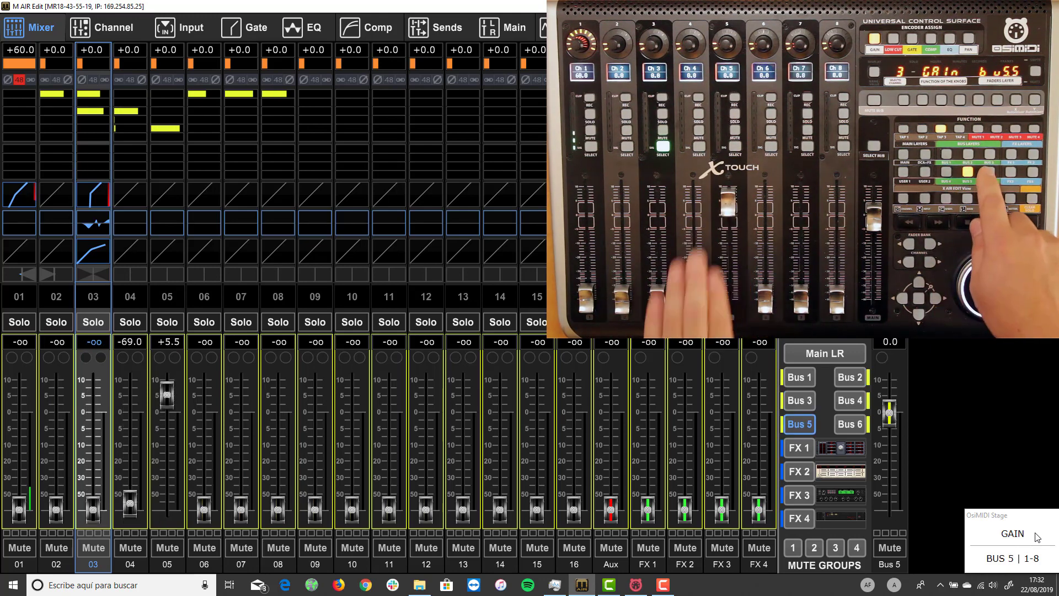
pyautogui.click(849, 424)
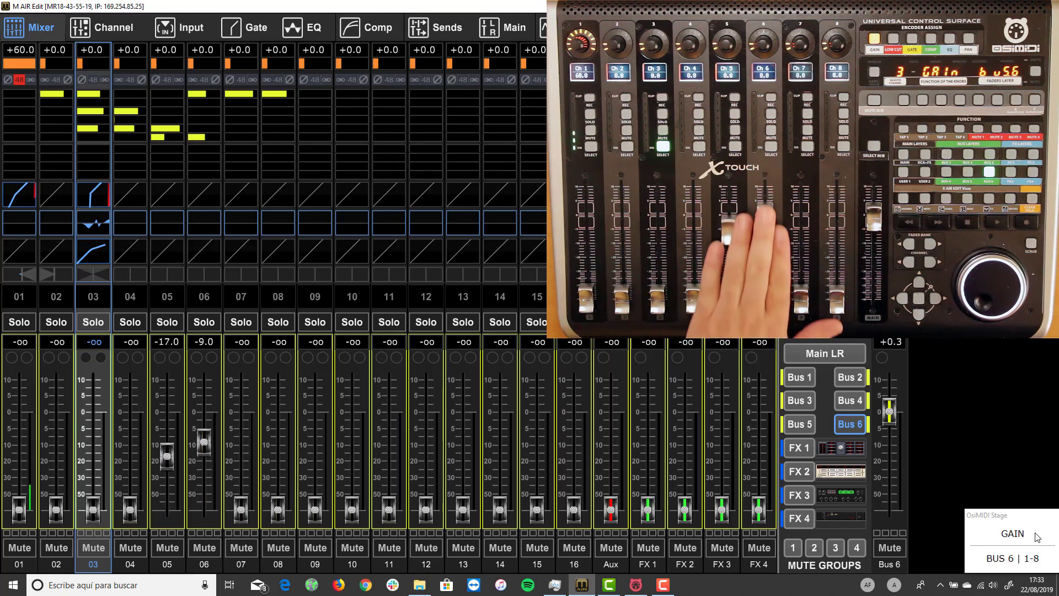
pyautogui.click(798, 448)
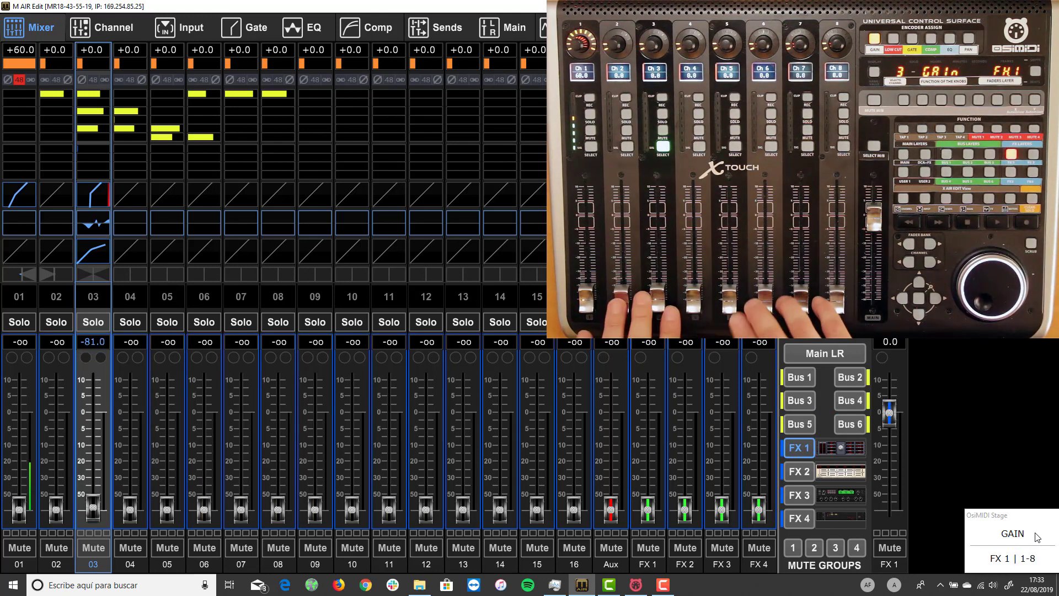
pyautogui.click(798, 471)
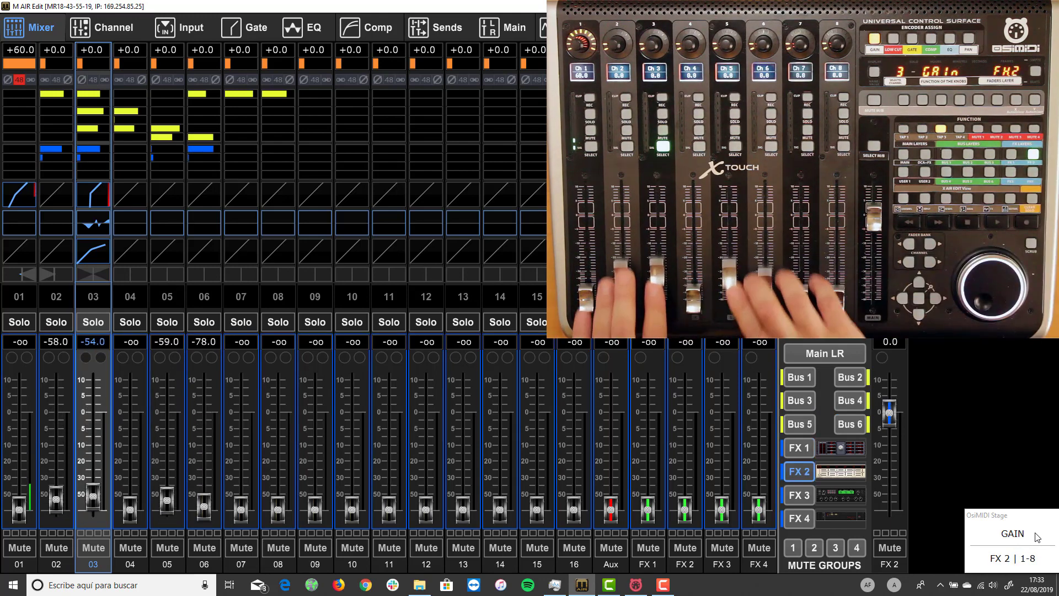